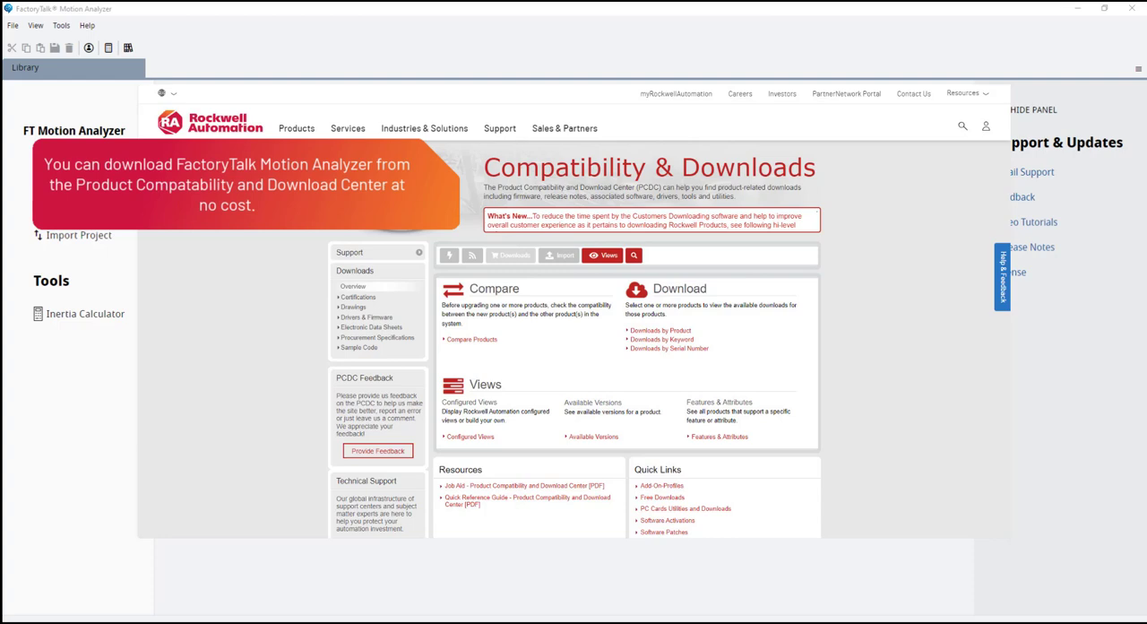
# Import the ArmorKinetix Distributed Servo Drives sample project and view its Architecture Overview
pyautogui.click(25, 68)
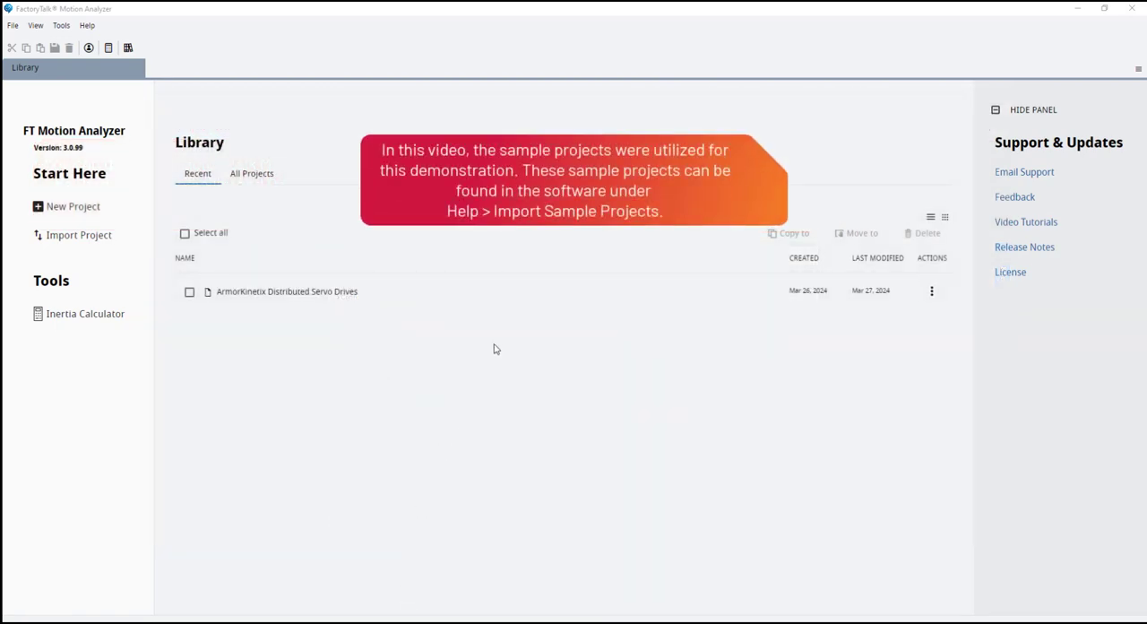
pyautogui.click(86, 25)
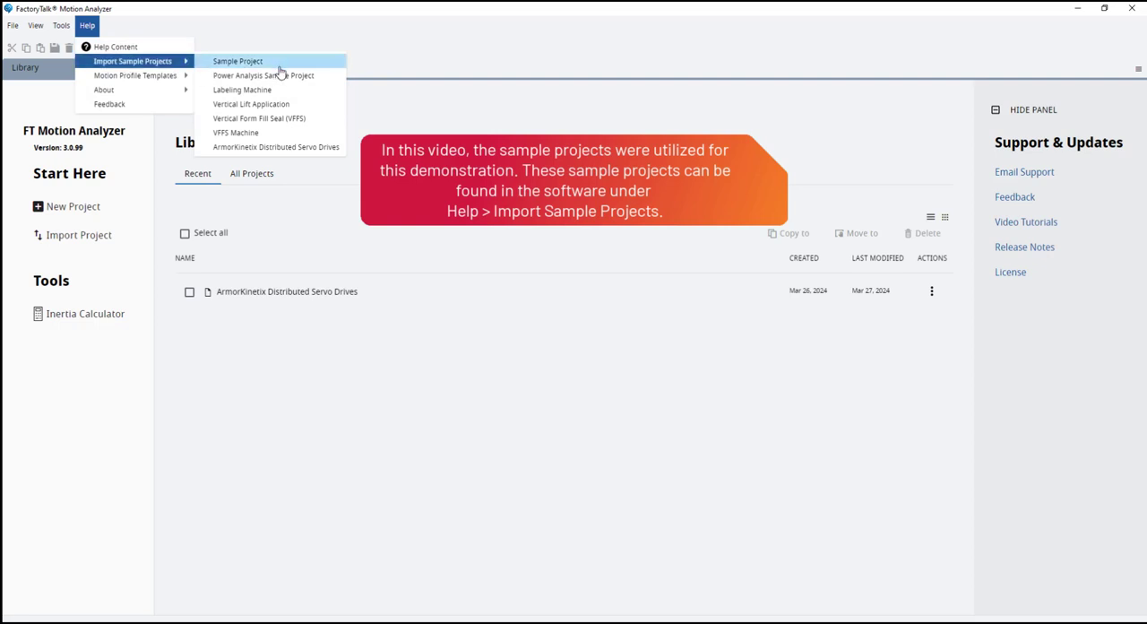
pyautogui.moveTo(301, 150)
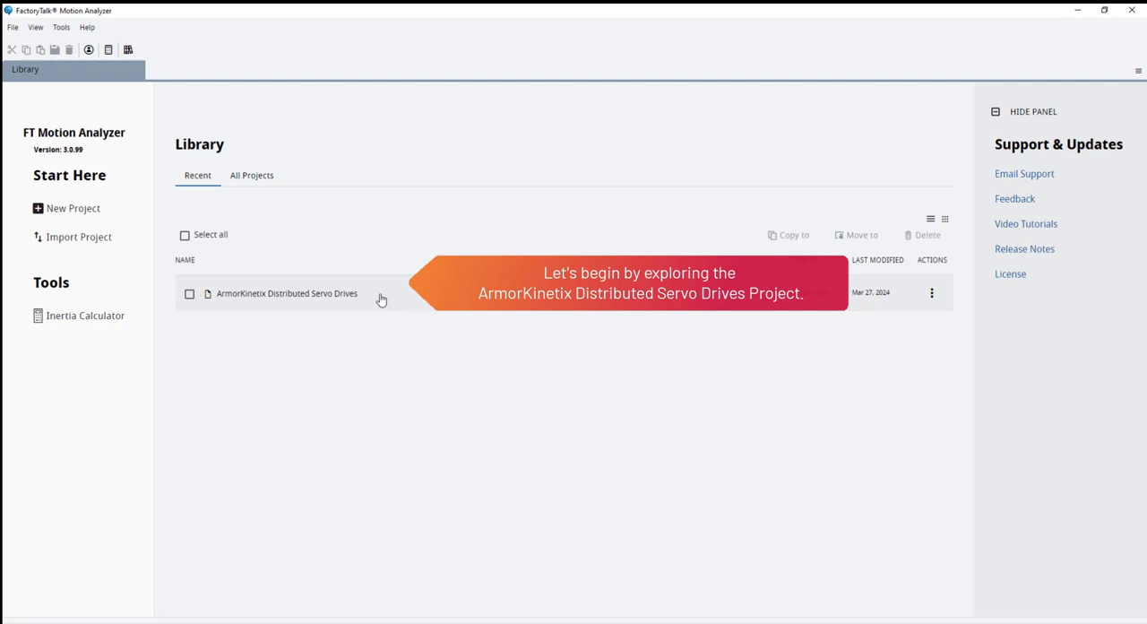
pyautogui.doubleClick(287, 294)
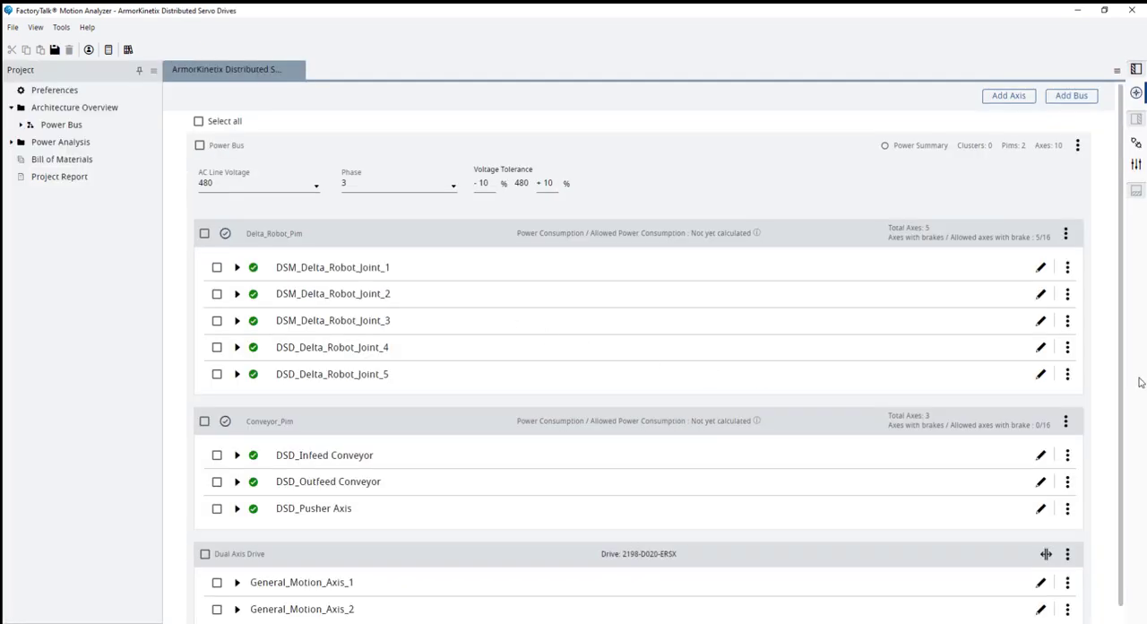
pyautogui.scroll(3)
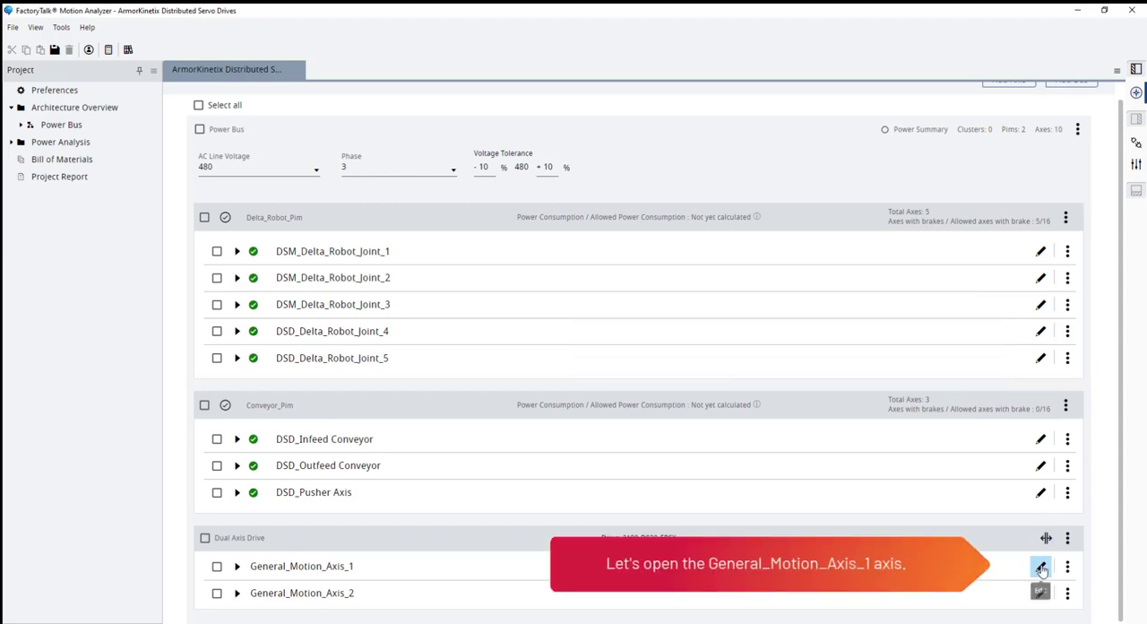
# Review the General_Motion_Axis_1 overview from transmissions down to the Analysis section
pyautogui.click(1040, 566)
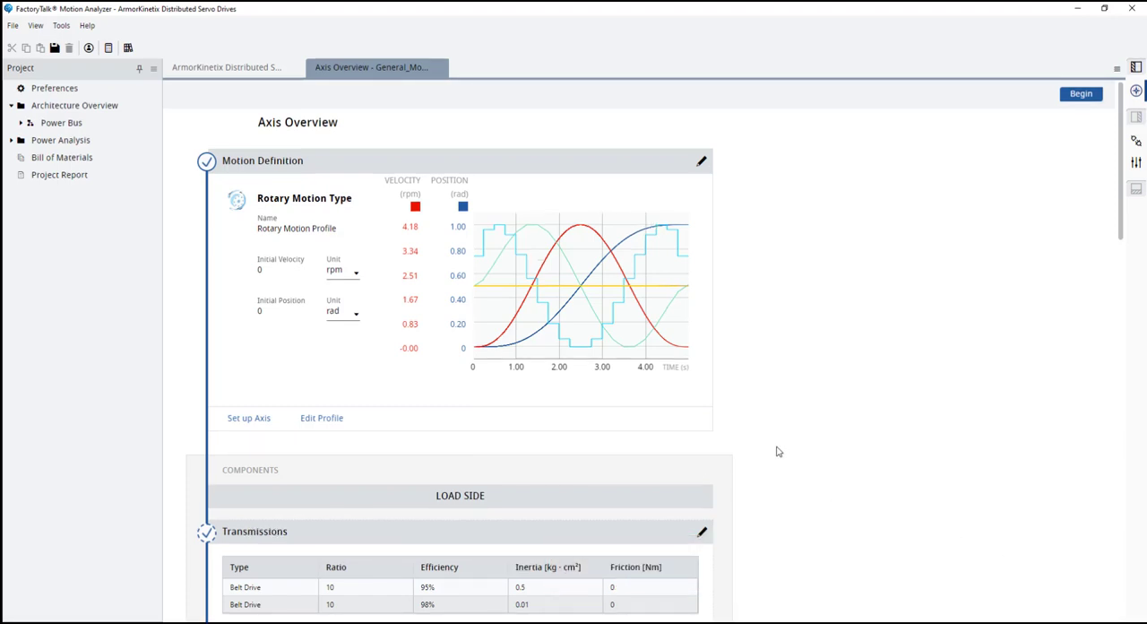
pyautogui.scroll(-3)
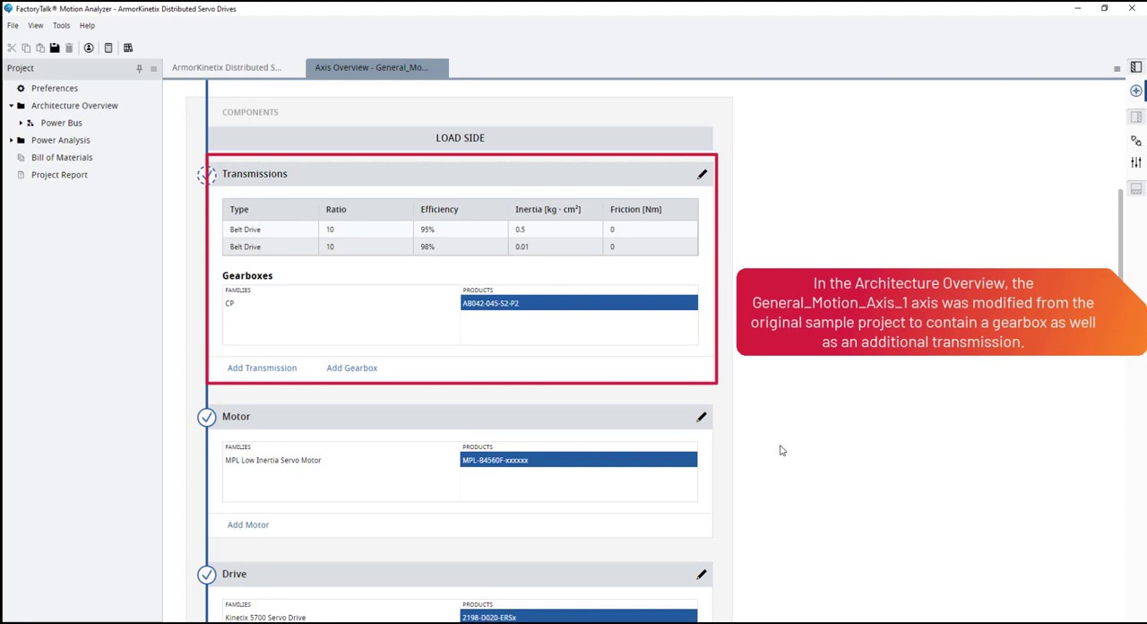
pyautogui.moveTo(774, 450)
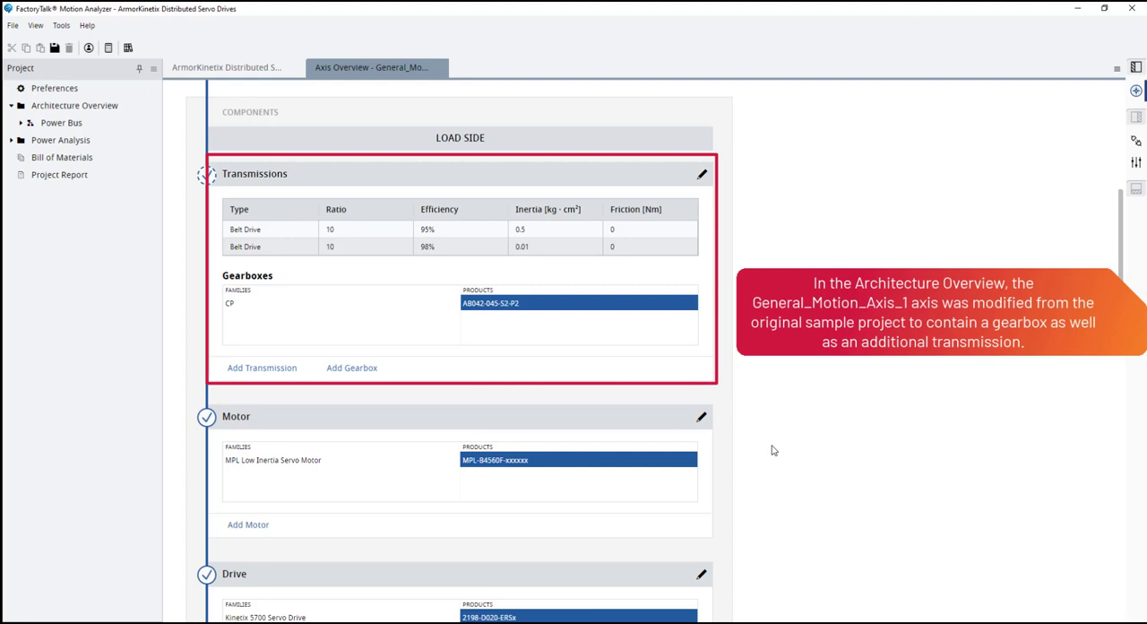
pyautogui.moveTo(167, 165)
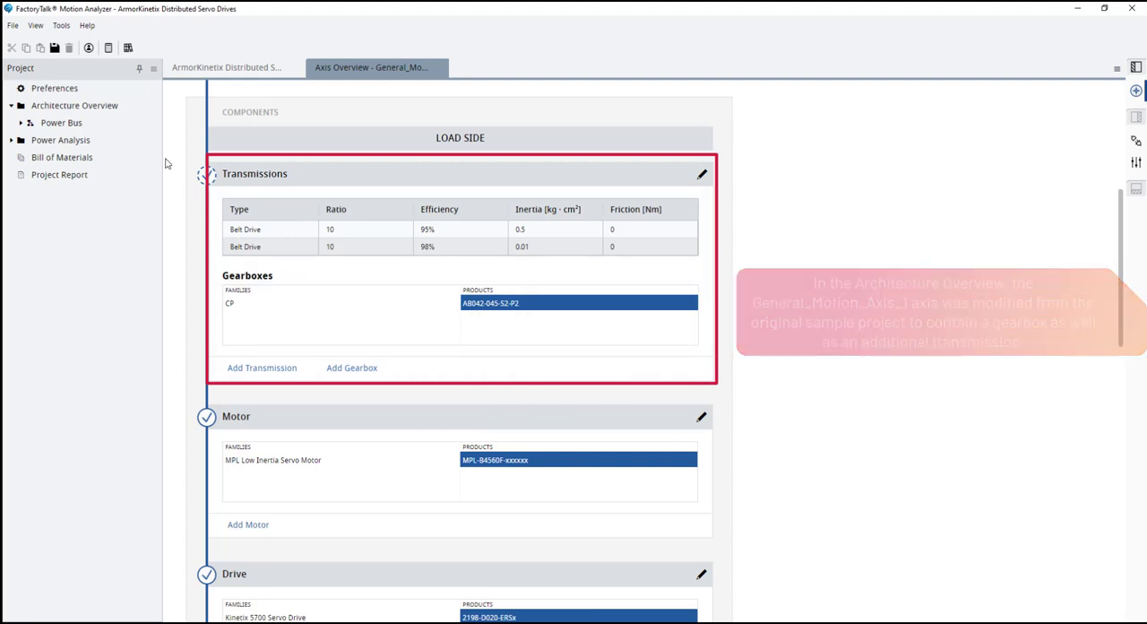
pyautogui.scroll(-3)
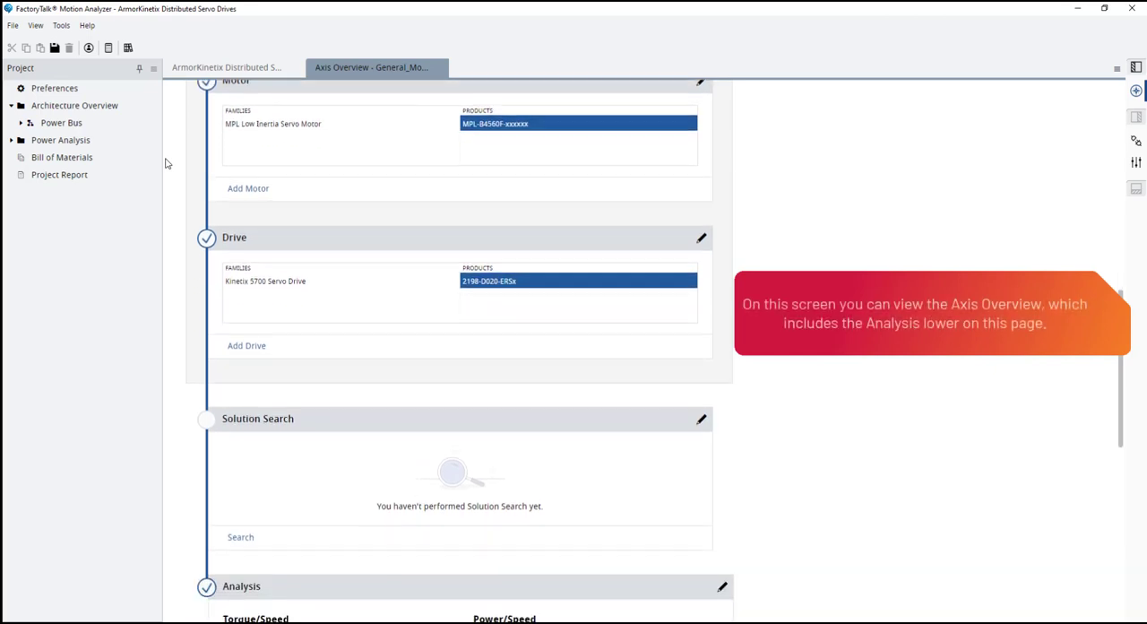
pyautogui.scroll(-3)
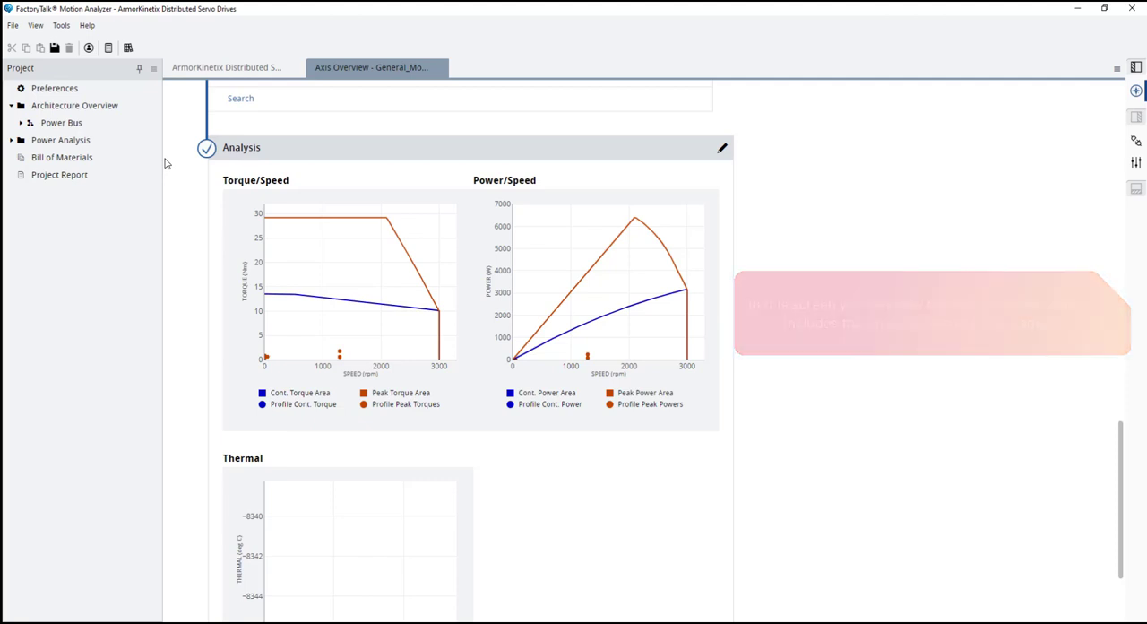
pyautogui.moveTo(724, 147)
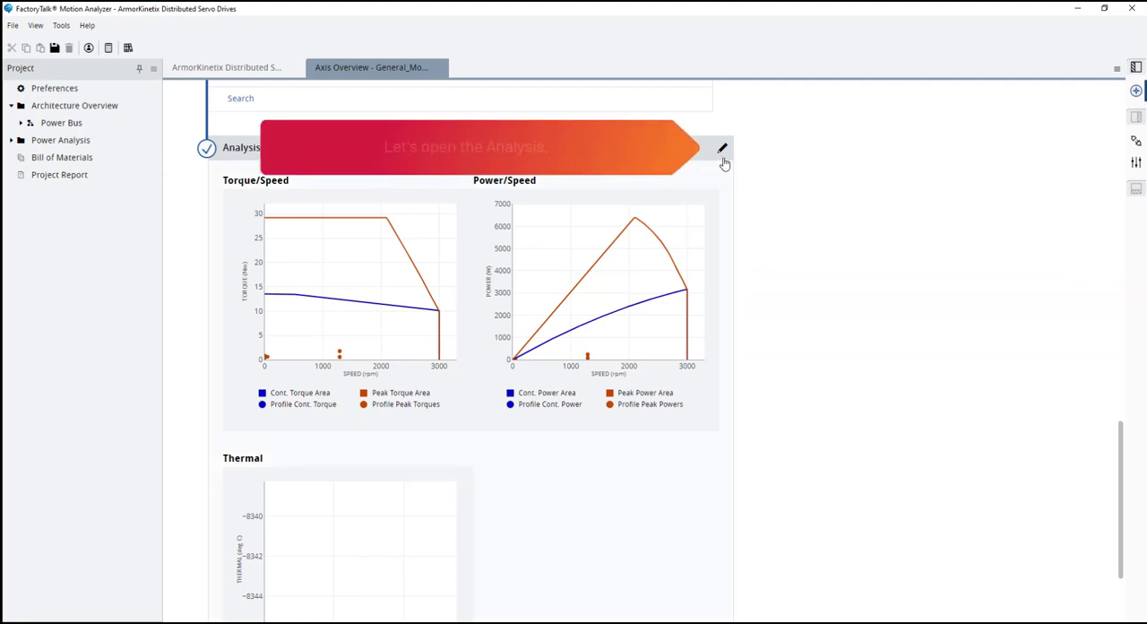
pyautogui.moveTo(722, 149)
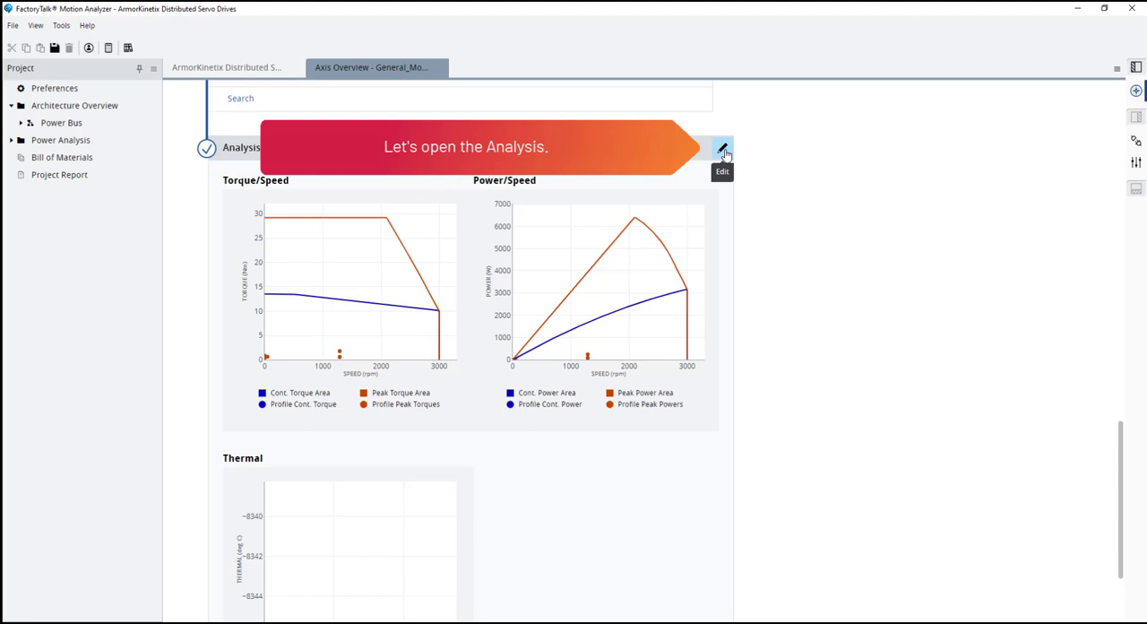
# Show the Ratio Analysis graph in the detailed axis analysis and reach its ratio selector
pyautogui.click(722, 147)
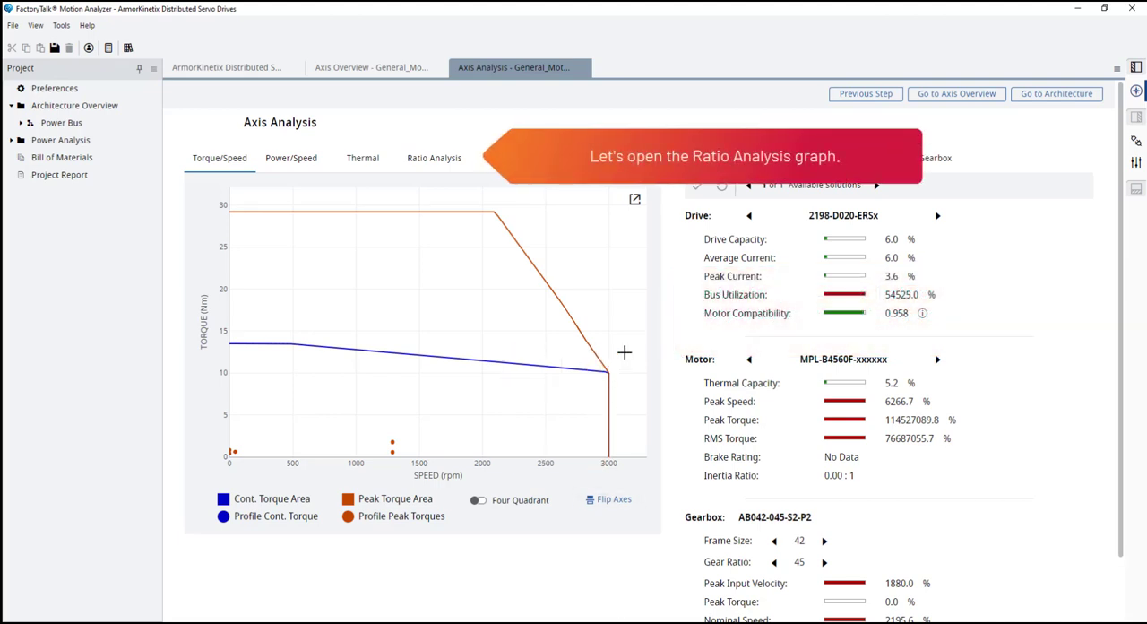
pyautogui.click(433, 158)
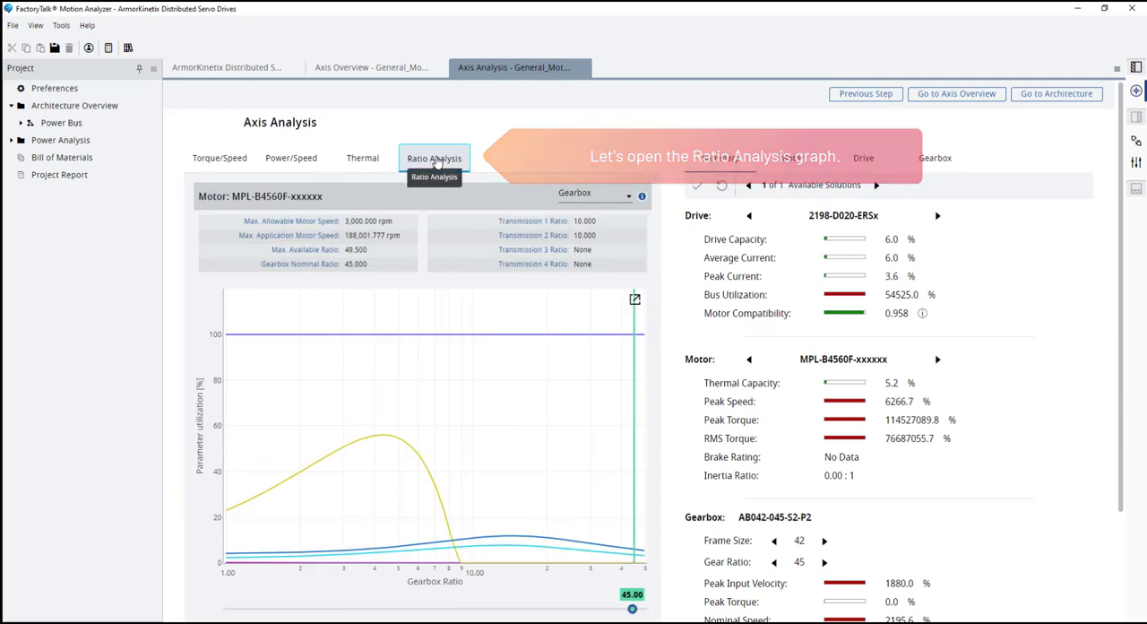
pyautogui.click(433, 157)
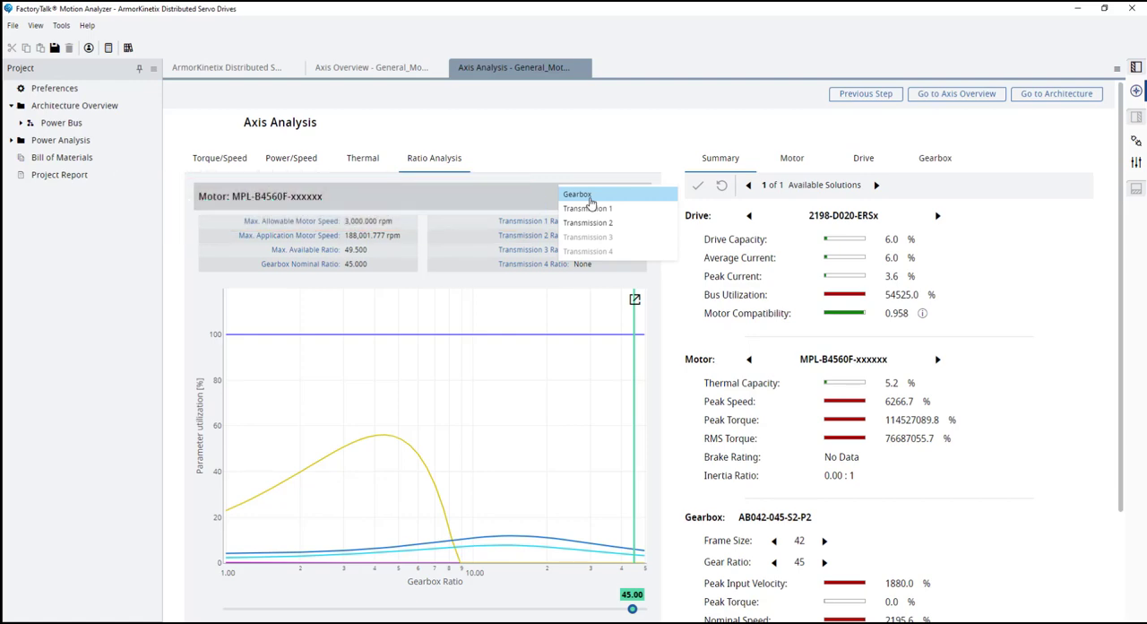
# Keep the gearbox ratio analysed and drag it down through about 16 and 7.8 to 3.65
pyautogui.click(577, 193)
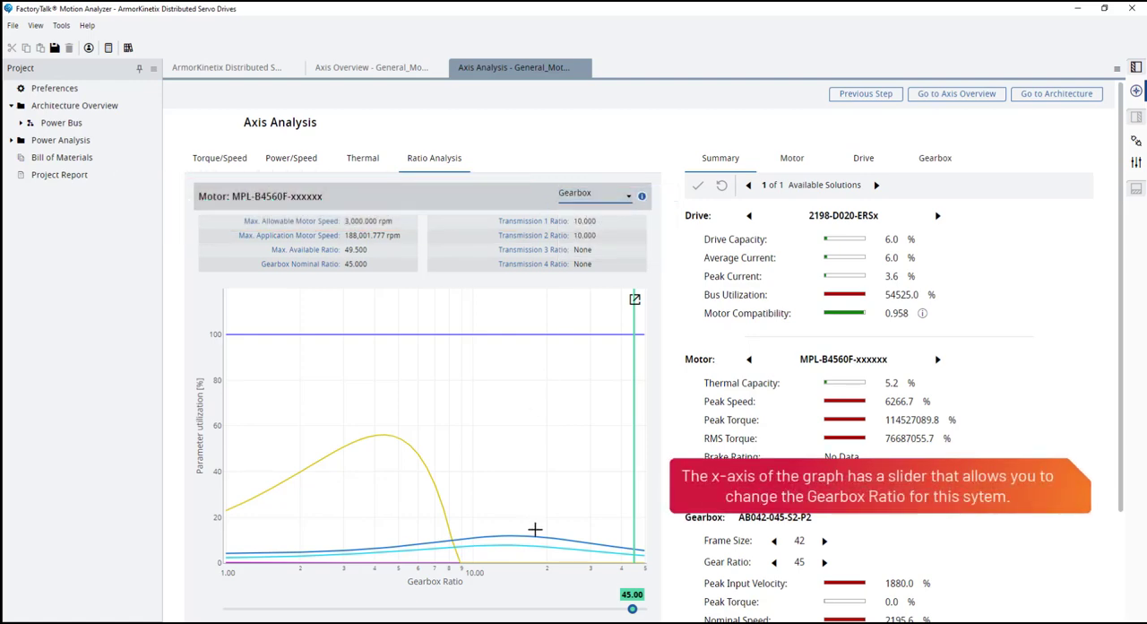
pyautogui.scroll(-3)
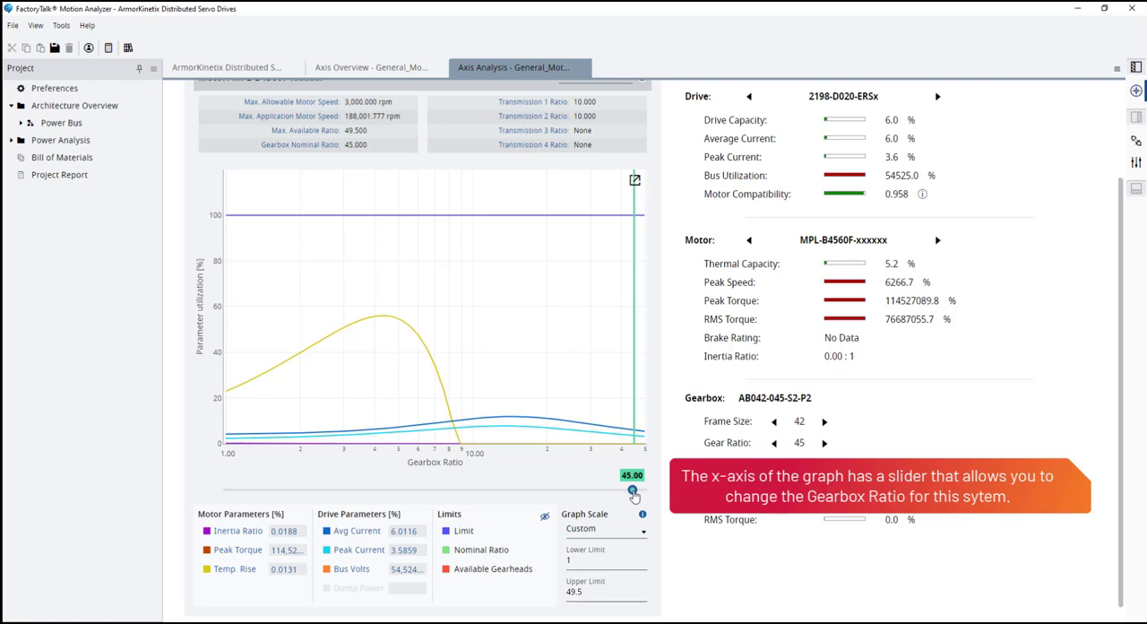
pyautogui.moveTo(631, 487); pyautogui.dragTo(540, 488)
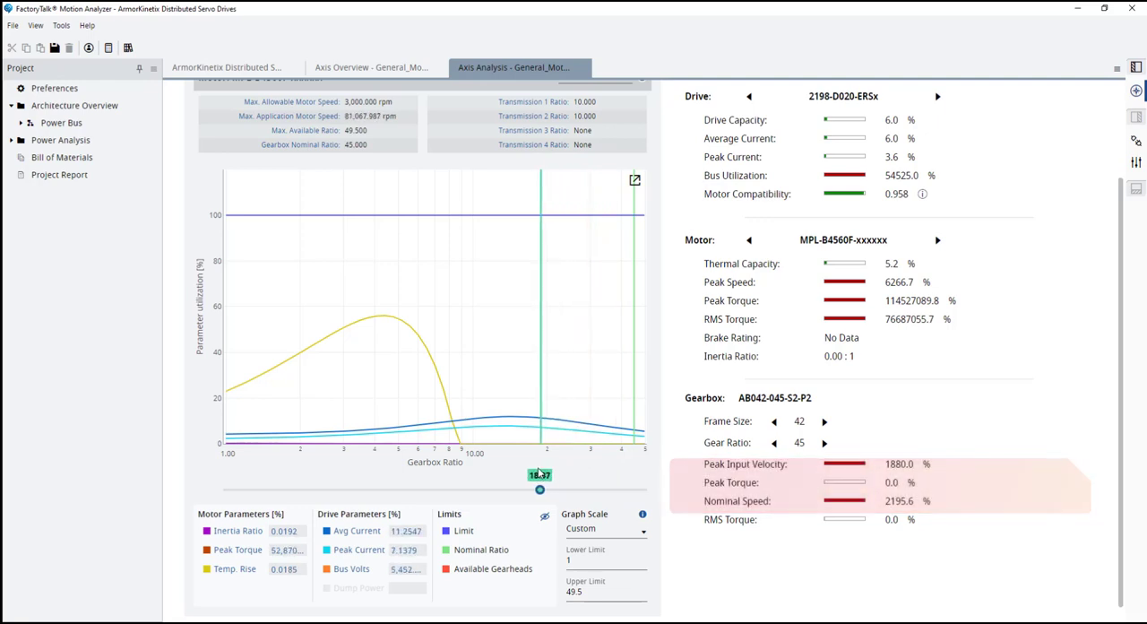
pyautogui.moveTo(540, 489); pyautogui.dragTo(441, 489)
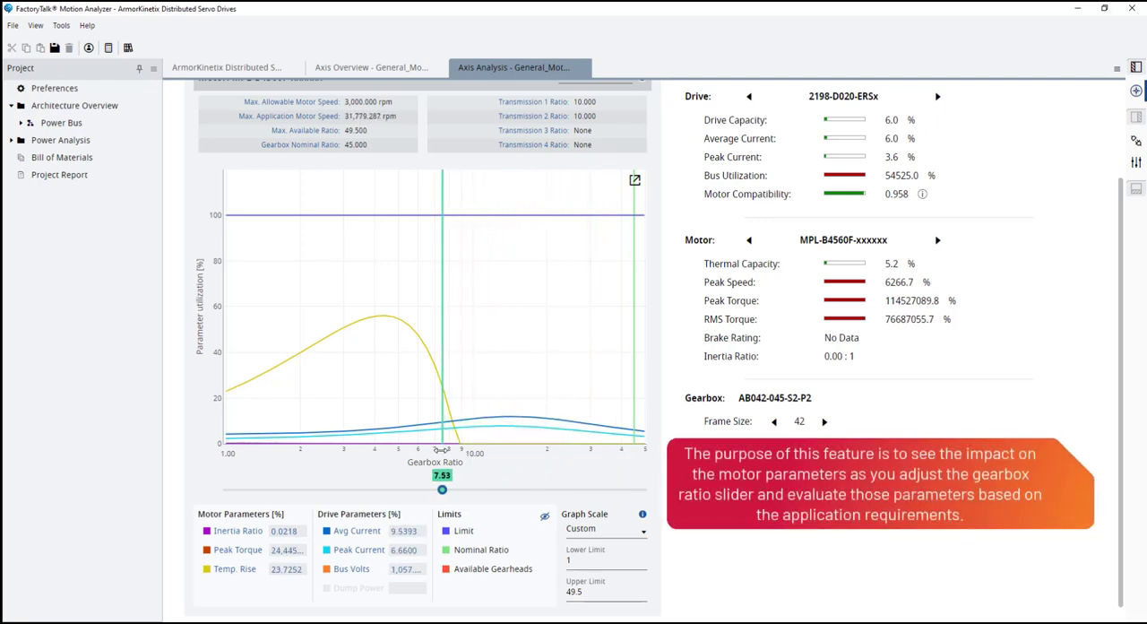
pyautogui.moveTo(441, 489); pyautogui.dragTo(359, 489)
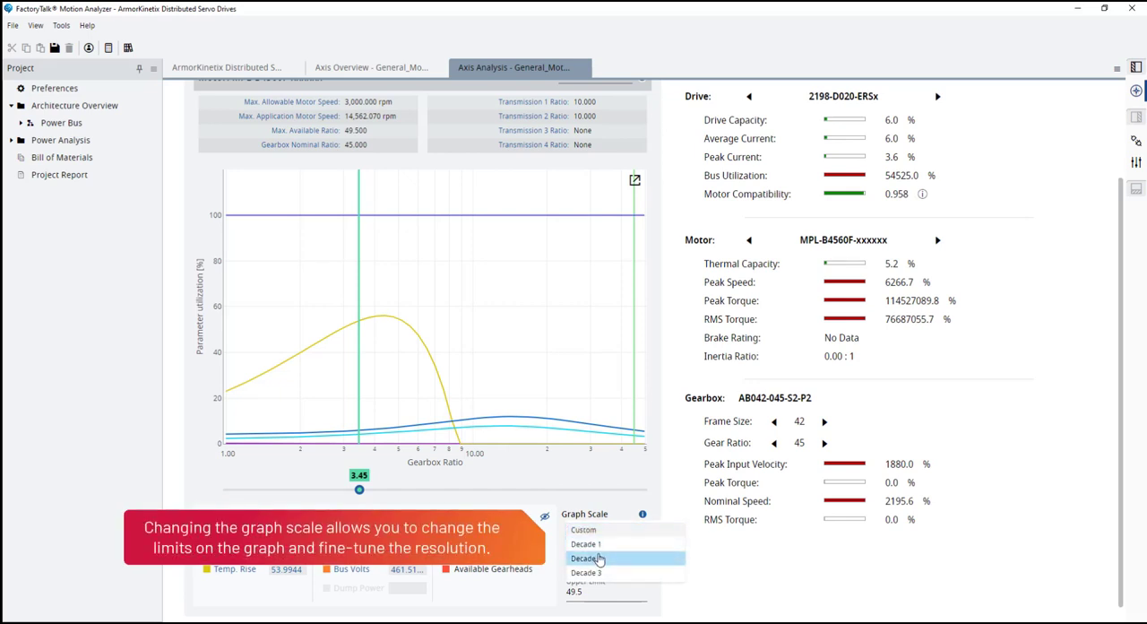
pyautogui.click(586, 559)
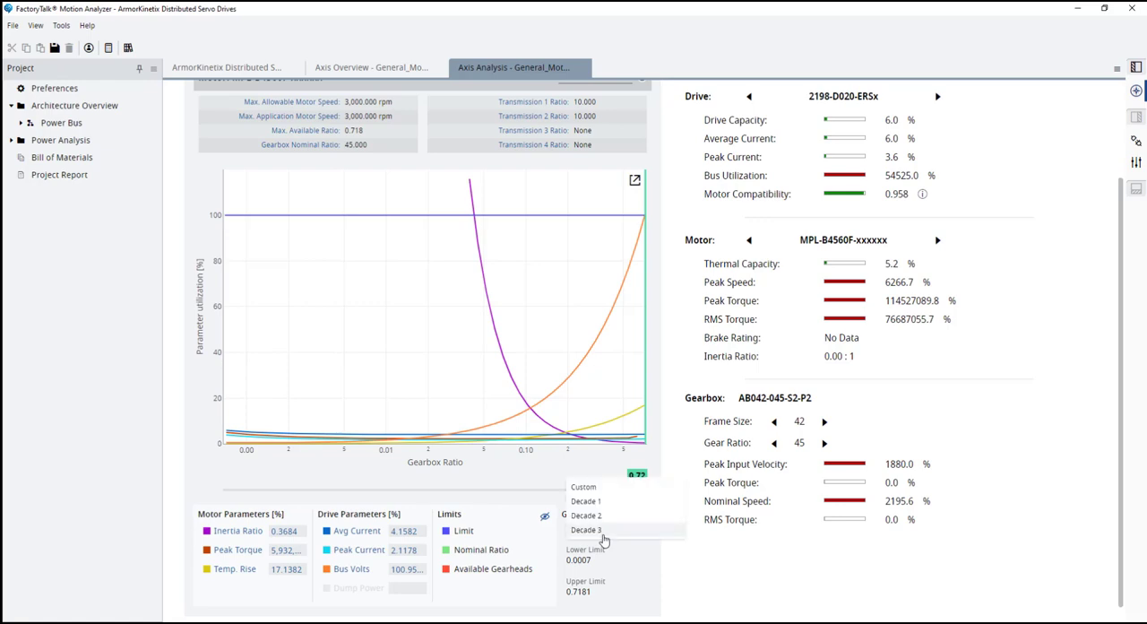
pyautogui.click(586, 502)
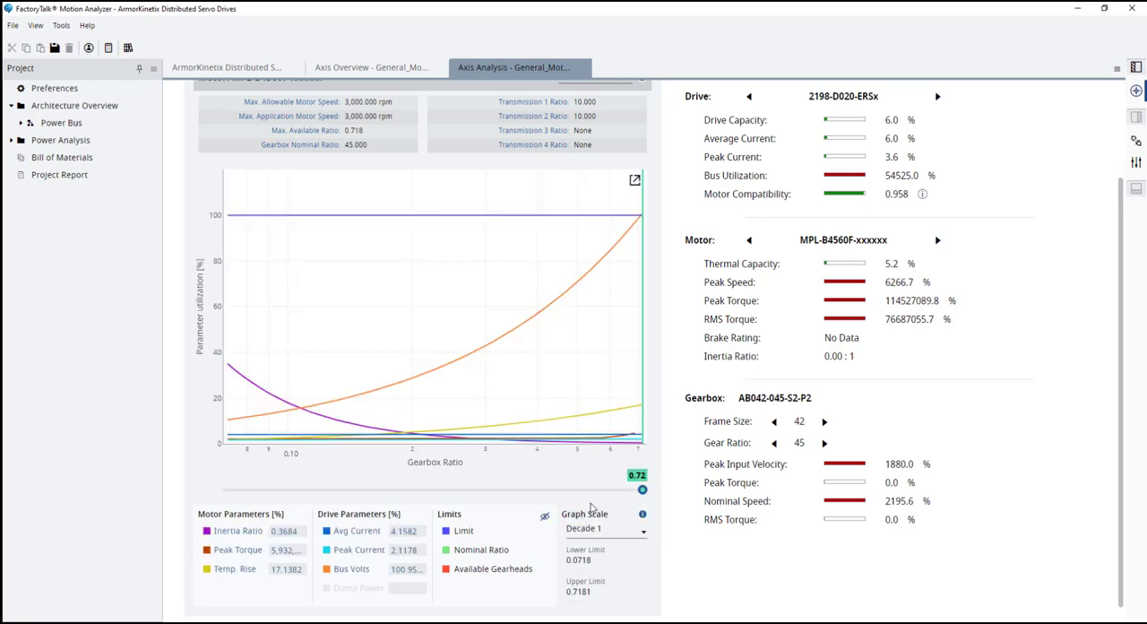
pyautogui.click(605, 527)
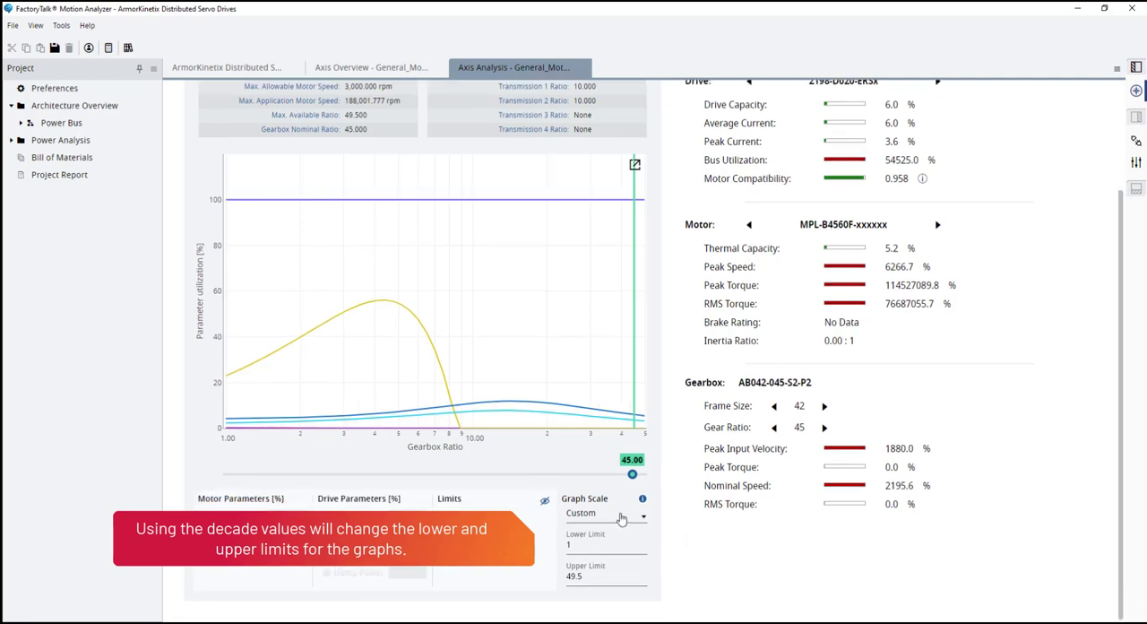
pyautogui.click(605, 512)
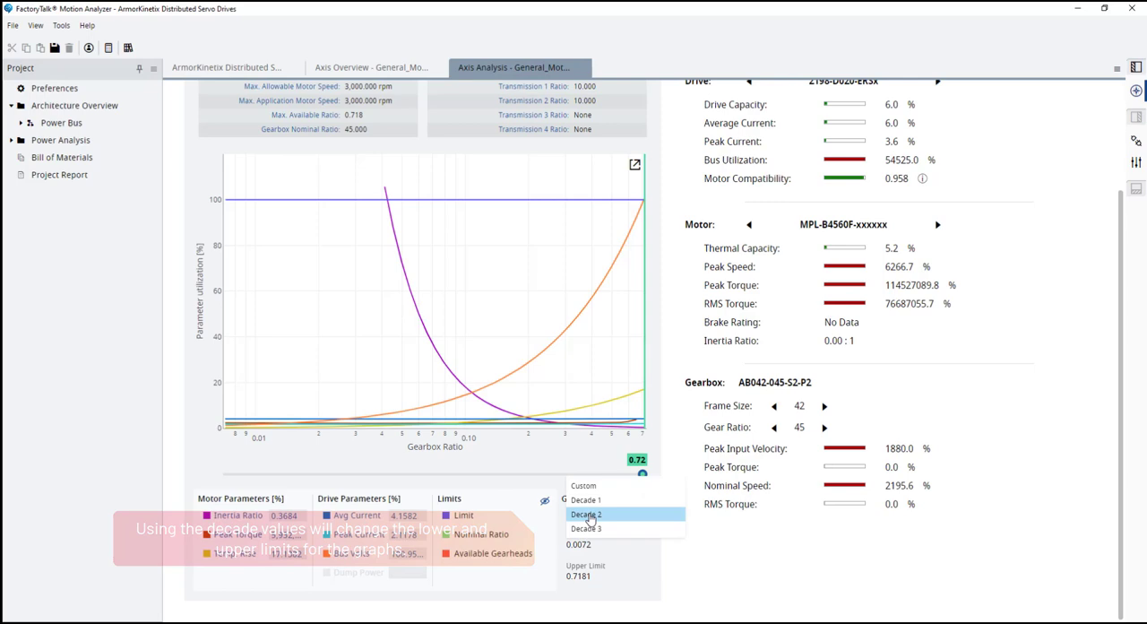
pyautogui.click(587, 513)
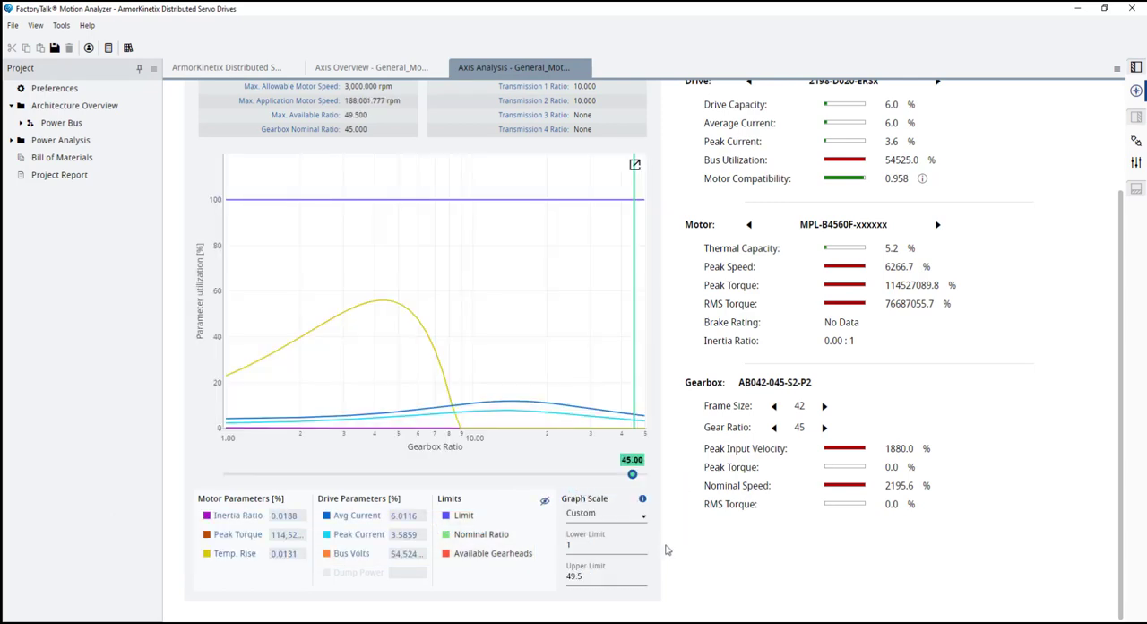
pyautogui.moveTo(166, 442)
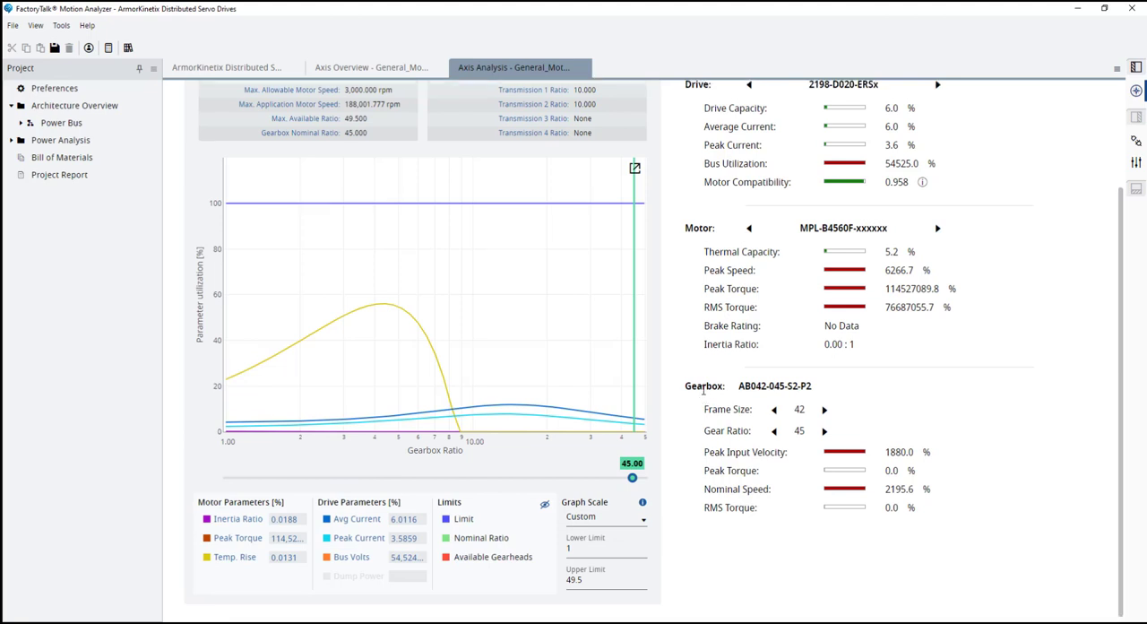
# Plot the Ratio Analysis graph against Transmission 1 ratio, around 10
pyautogui.click(578, 179)
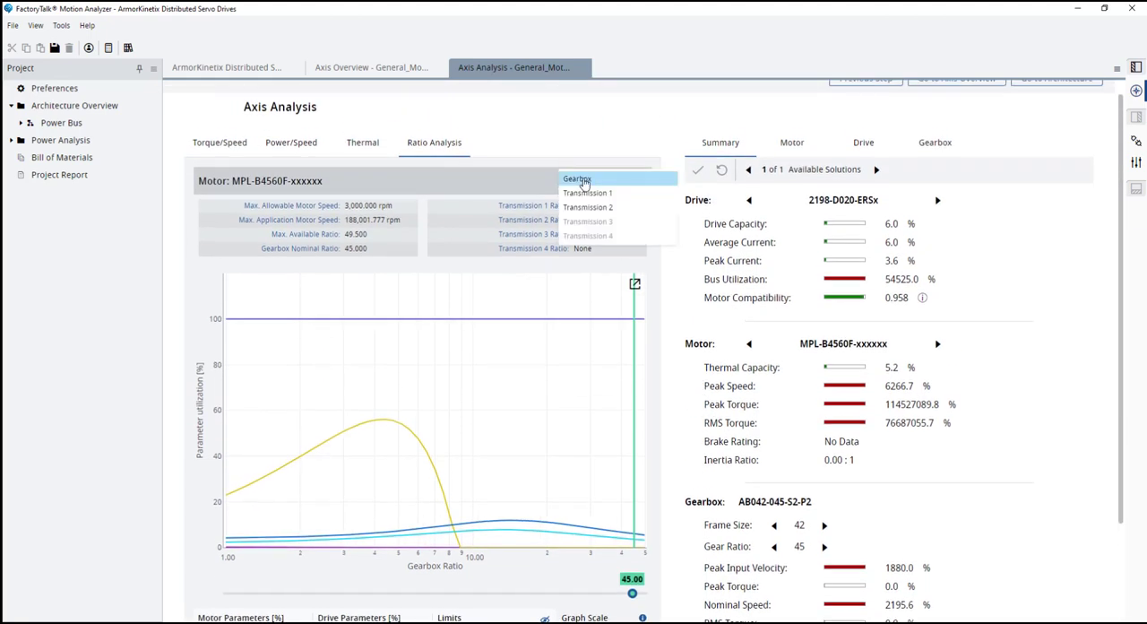
pyautogui.moveTo(588, 194)
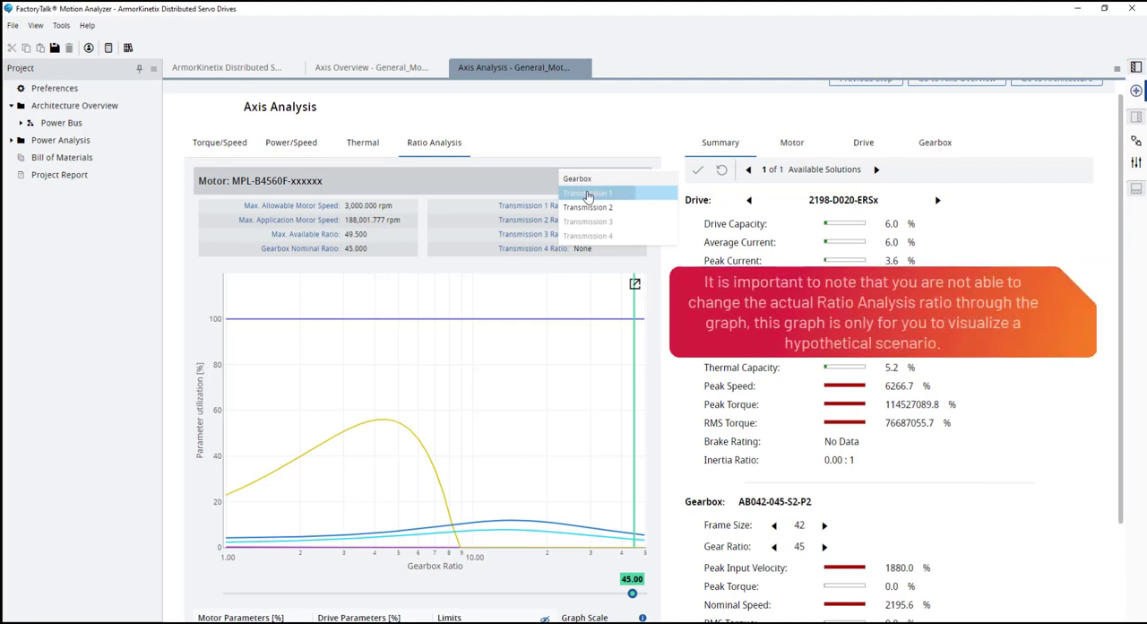
pyautogui.click(588, 191)
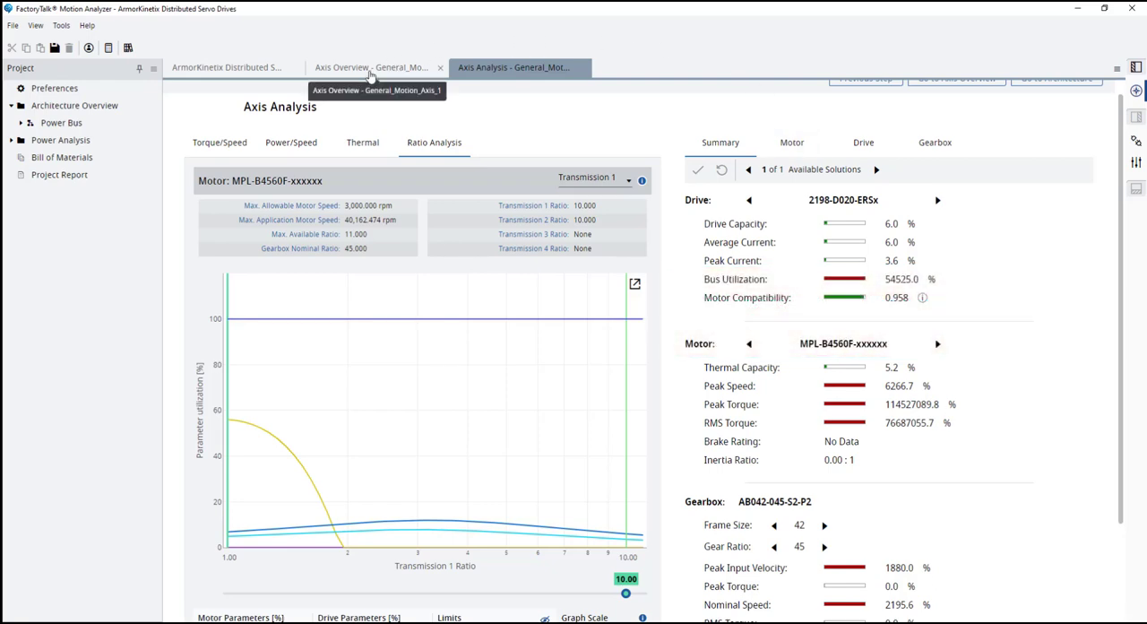
# In the Transmissions component page, set the first belt drive ratio to 8
pyautogui.click(371, 68)
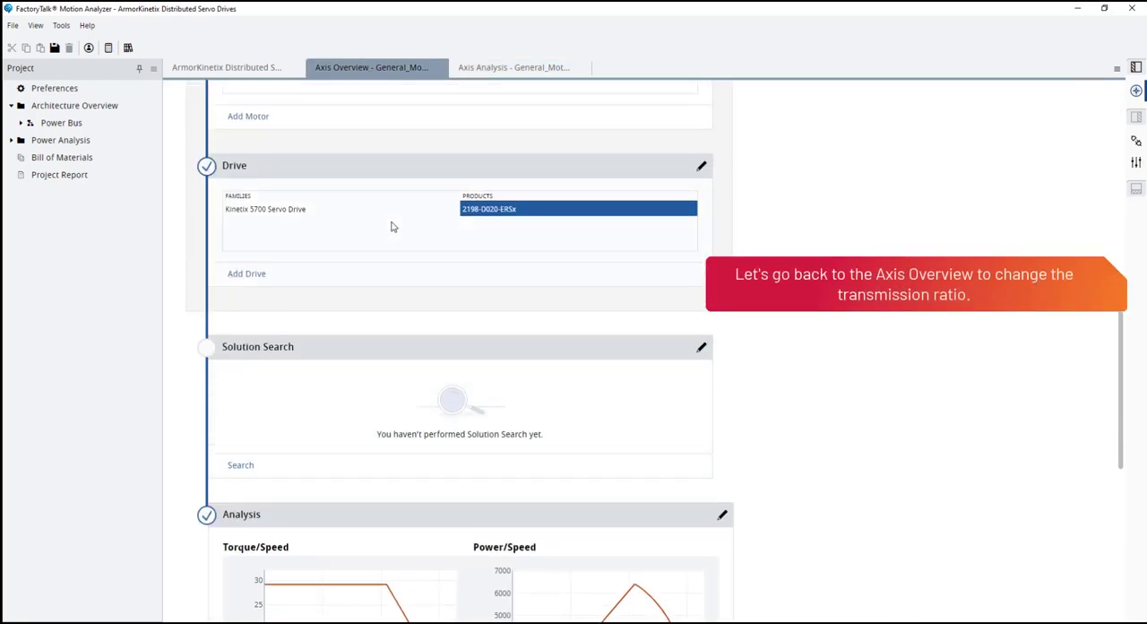
pyautogui.scroll(3)
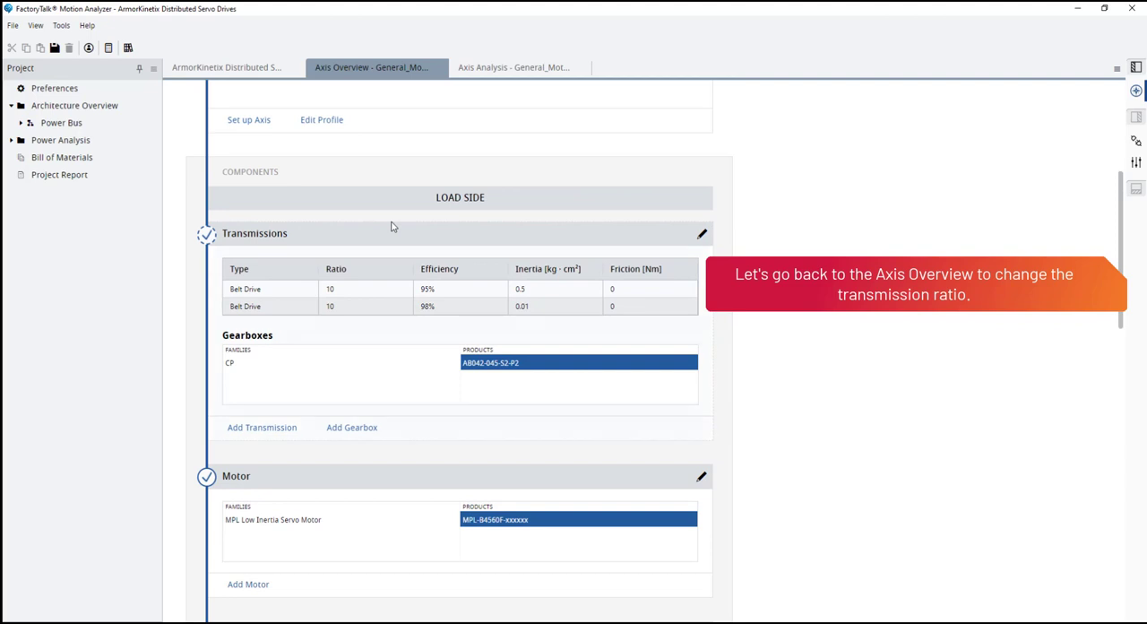
pyautogui.click(702, 233)
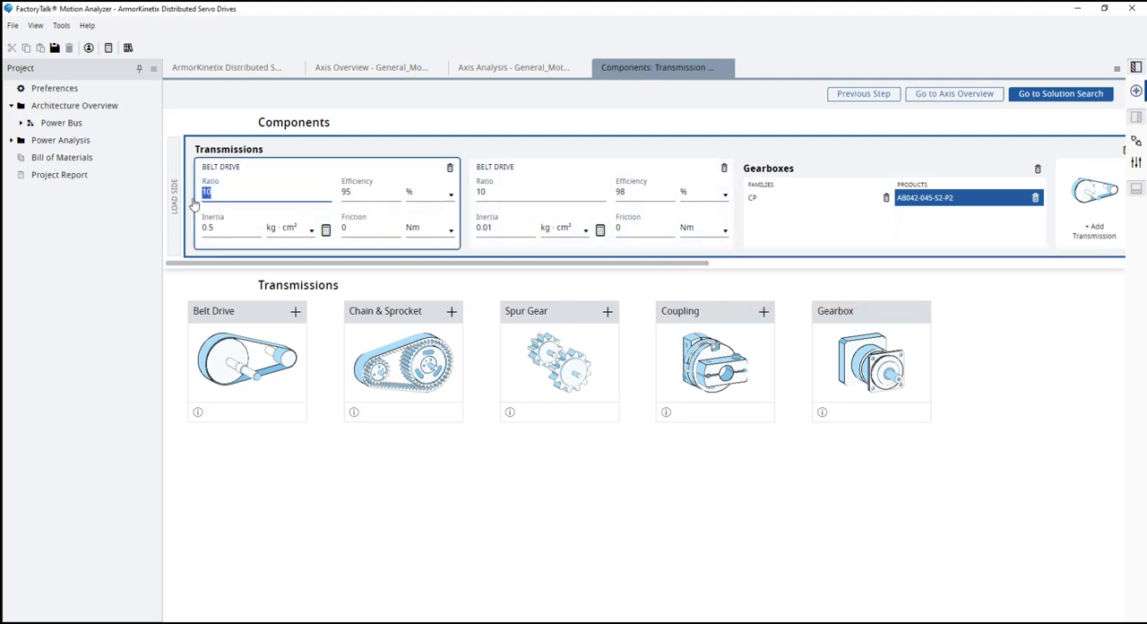
pyautogui.write('8')
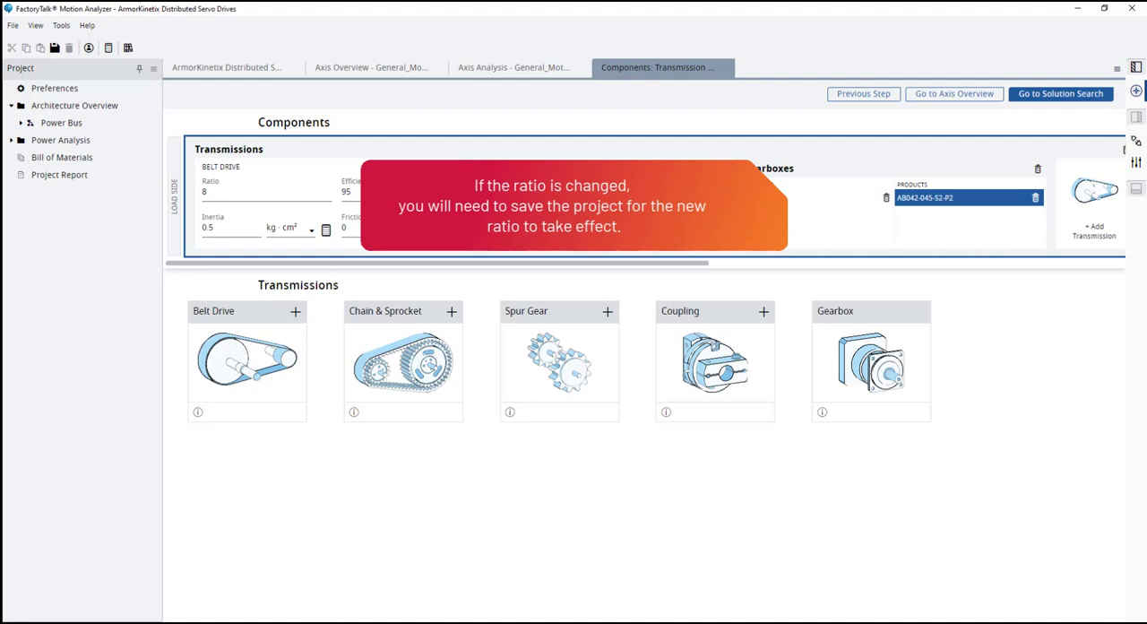
pyautogui.moveTo(559, 125)
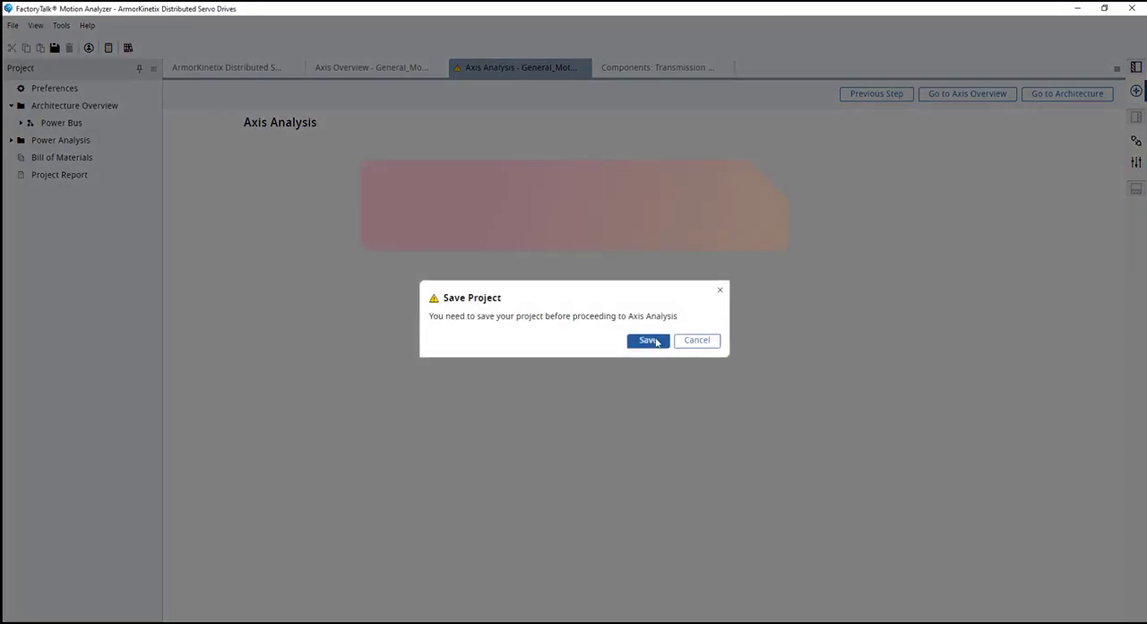
# Save the project so the Ratio Analysis graph defaults to Transmission 1 ratio 8
pyautogui.click(648, 340)
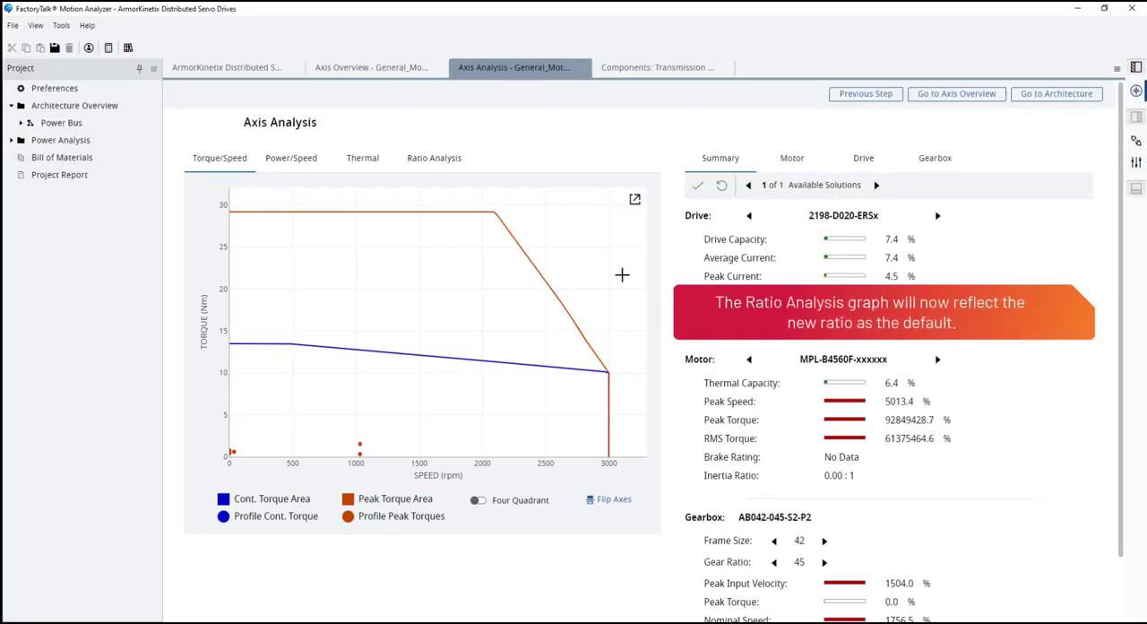
pyautogui.click(434, 158)
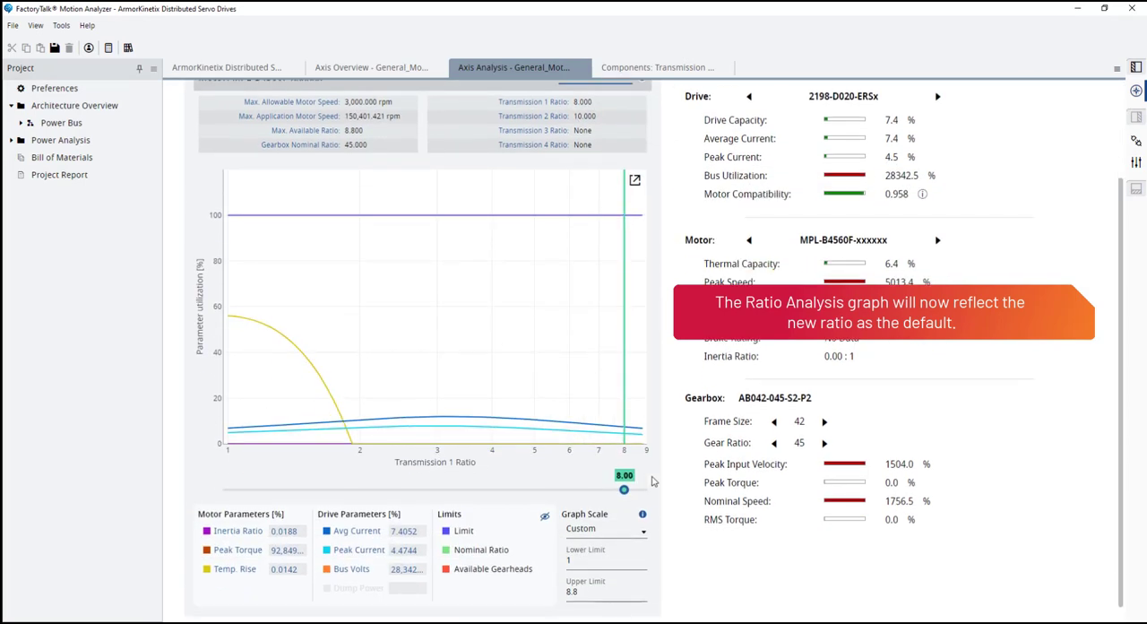
pyautogui.moveTo(677, 498)
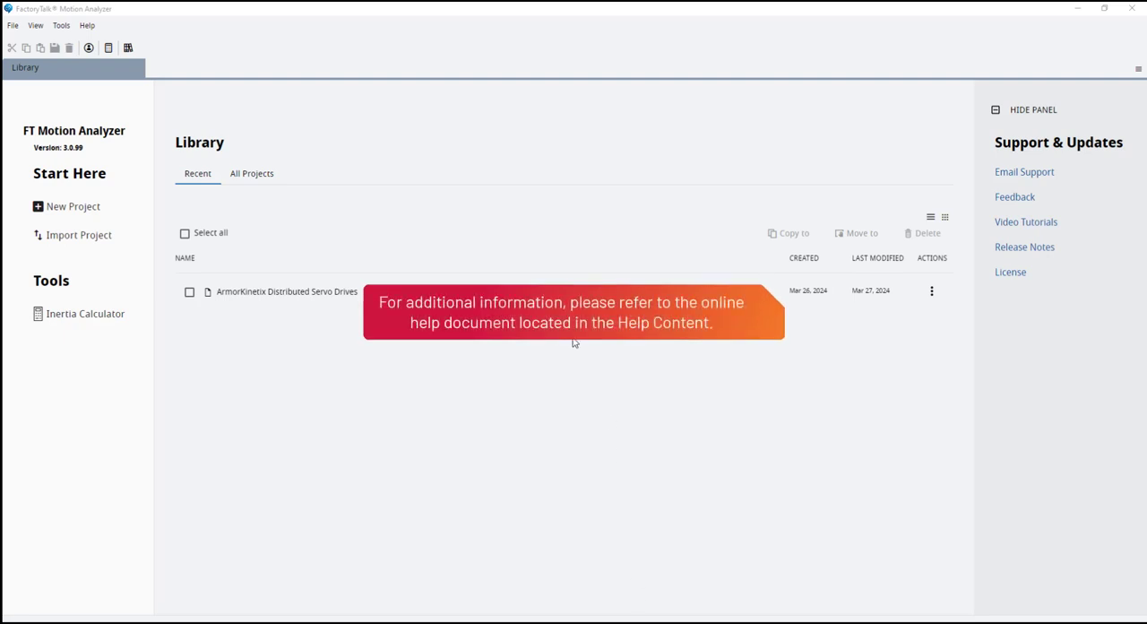
pyautogui.click(86, 25)
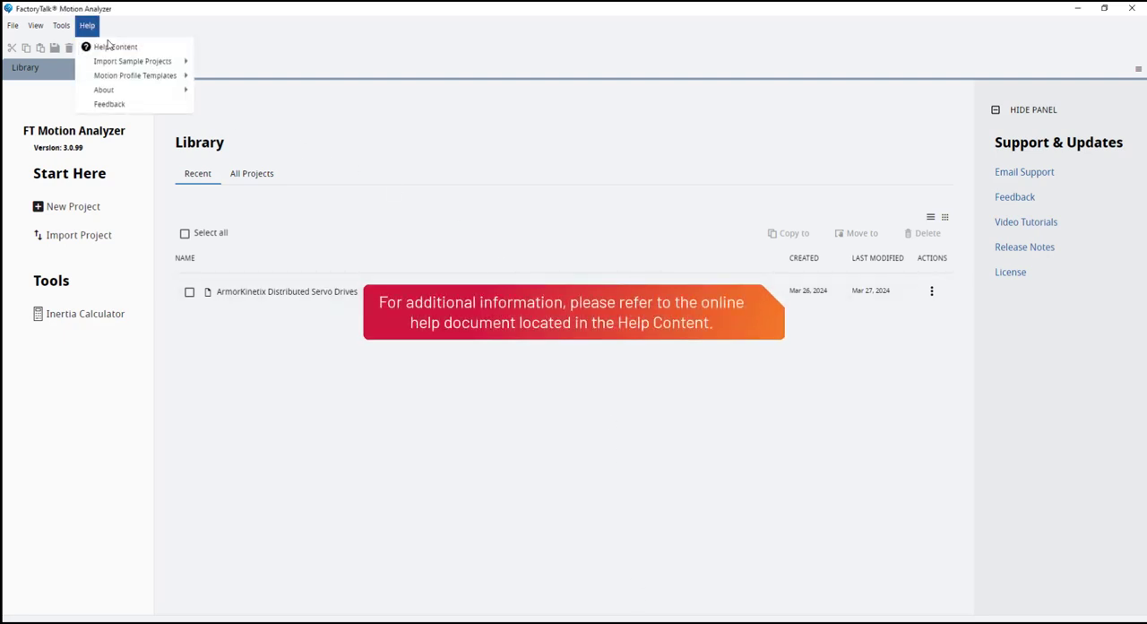
pyautogui.moveTo(115, 46)
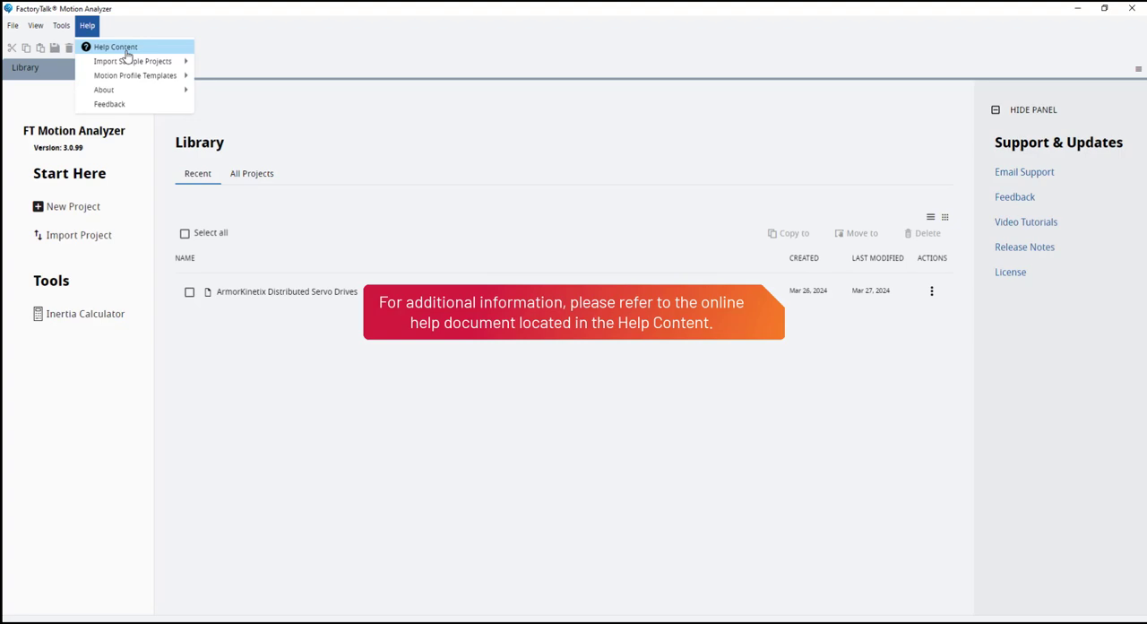
pyautogui.click(538, 410)
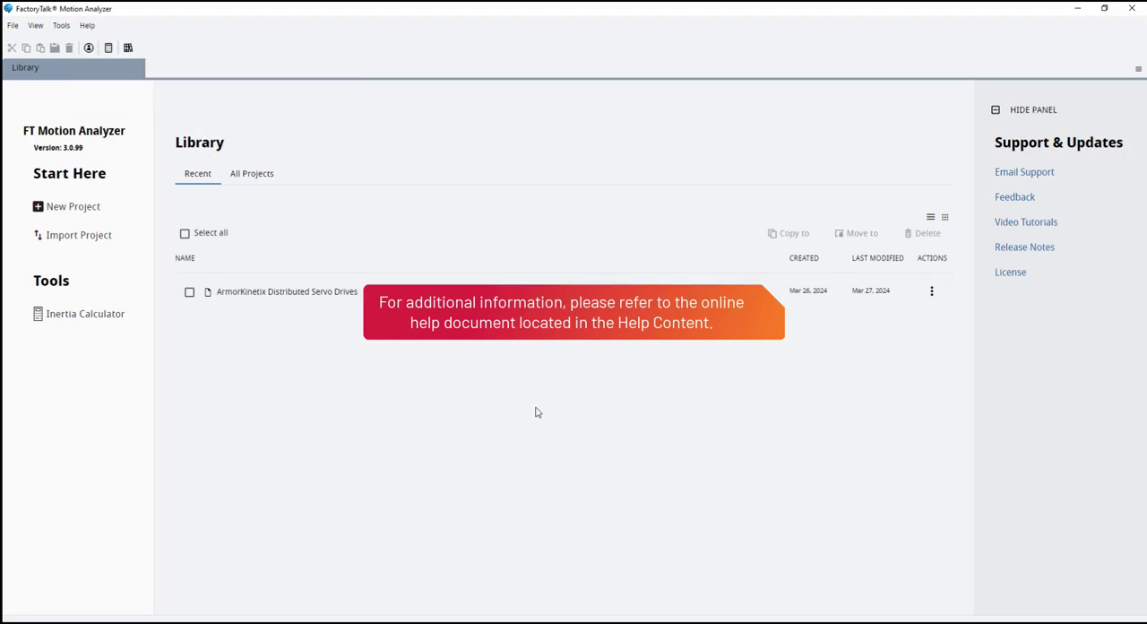